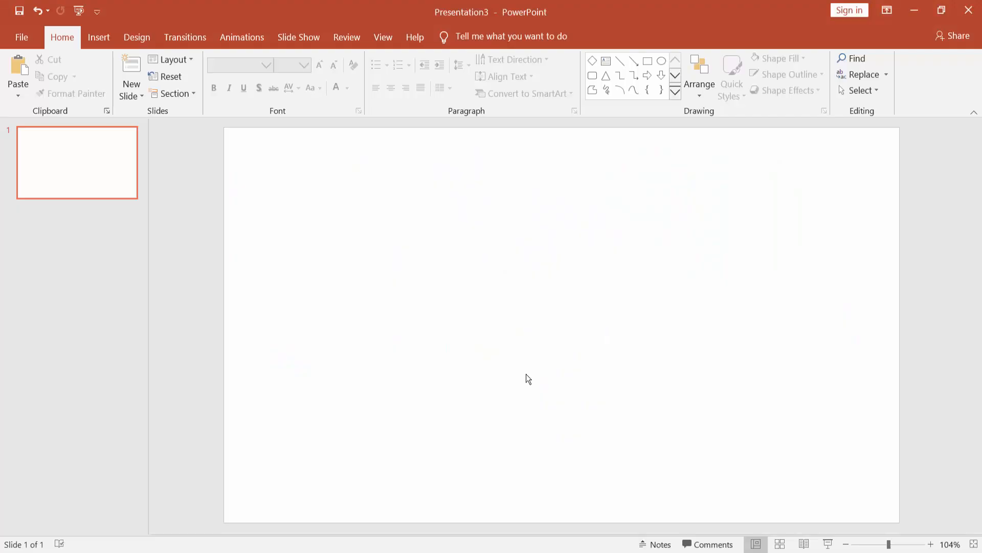
pyautogui.moveTo(572, 315)
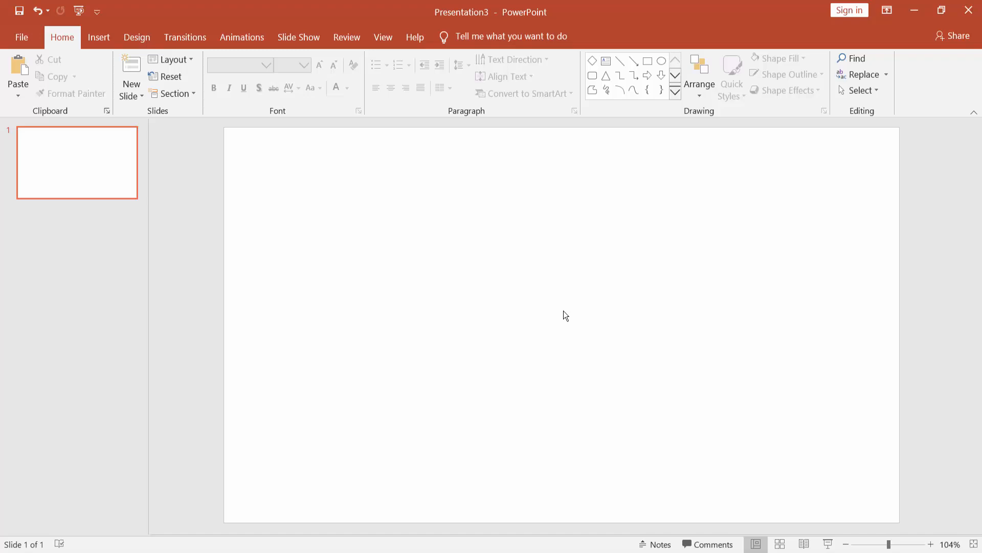
pyautogui.moveTo(375, 245)
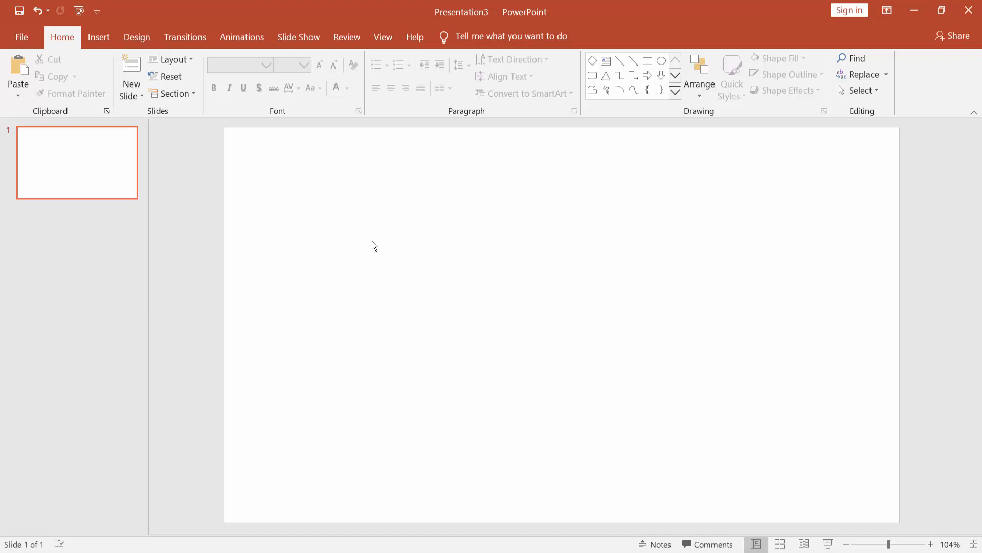
pyautogui.moveTo(537, 283)
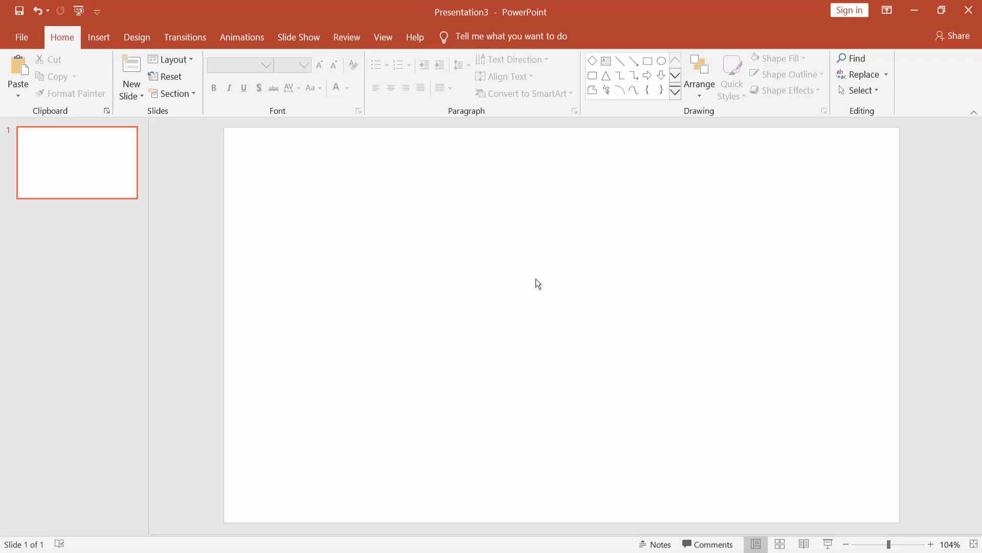
# Draw a blue square on the left of the slide and a blue circle beside it.
pyautogui.click(99, 37)
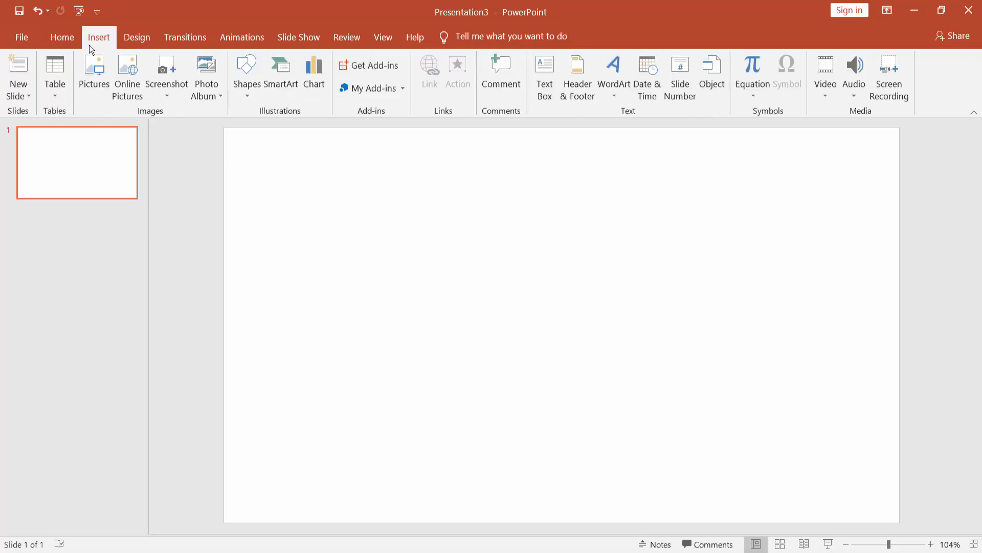
pyautogui.click(247, 75)
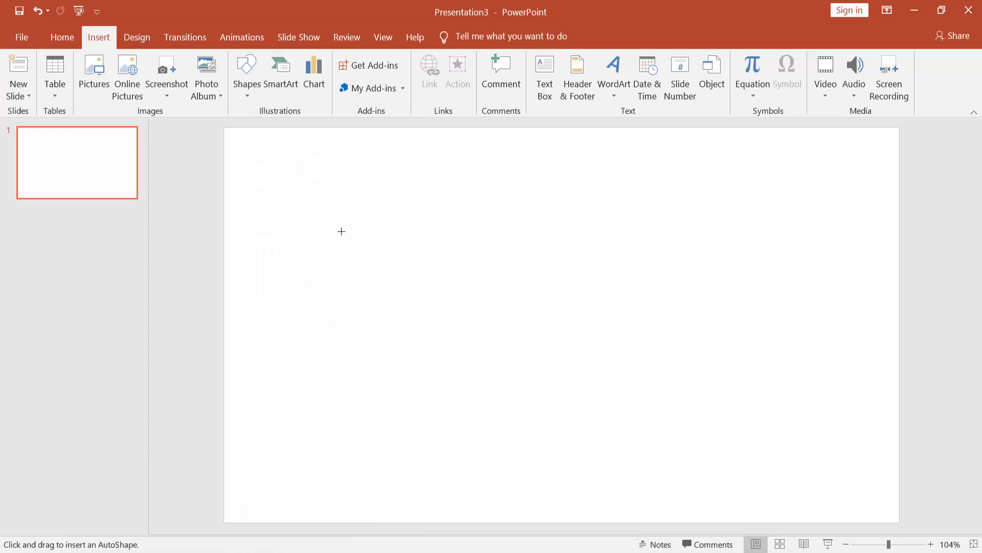
pyautogui.moveTo(260, 210); pyautogui.dragTo(387, 325)
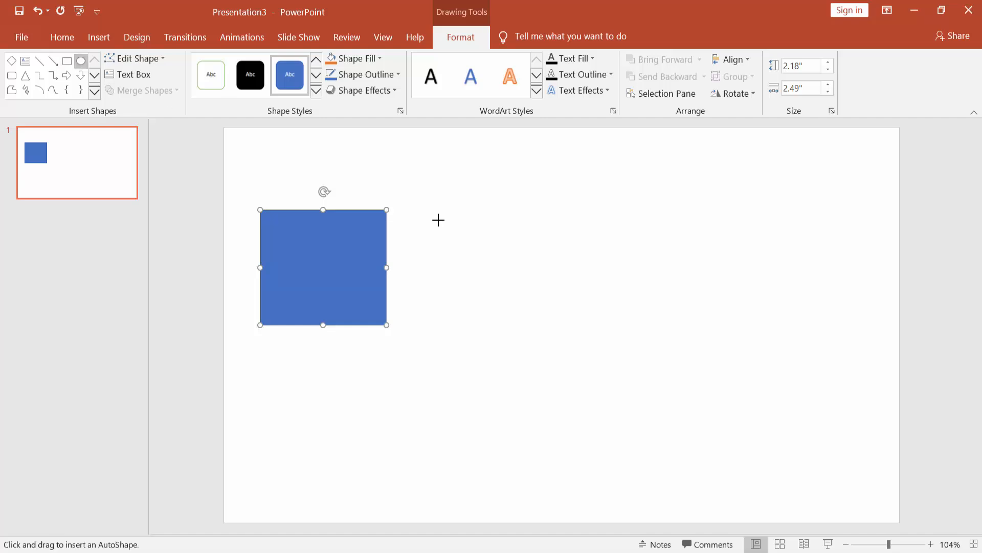
pyautogui.moveTo(439, 220); pyautogui.dragTo(562, 345)
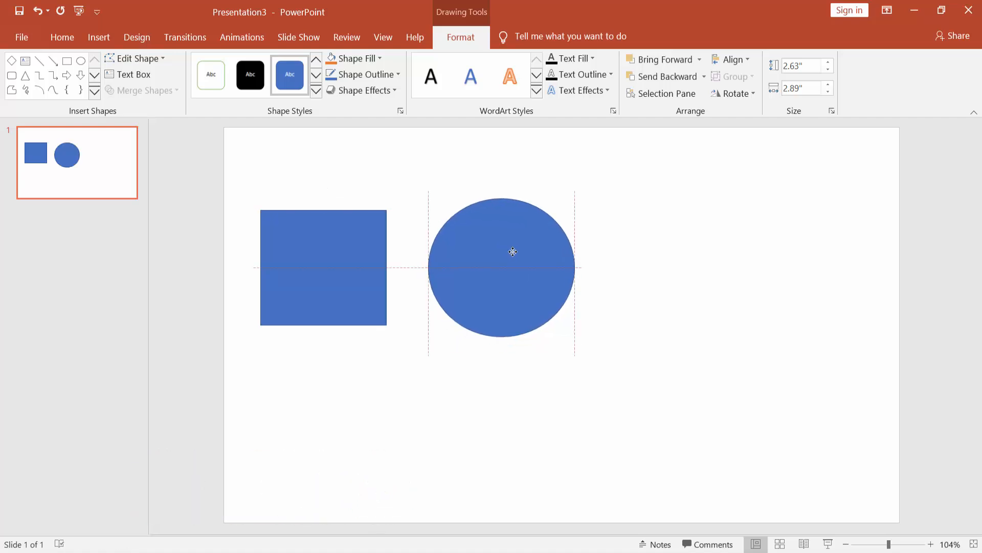
# Draw a blue diamond to the right of the circle from the shape gallery.
pyautogui.click(513, 252)
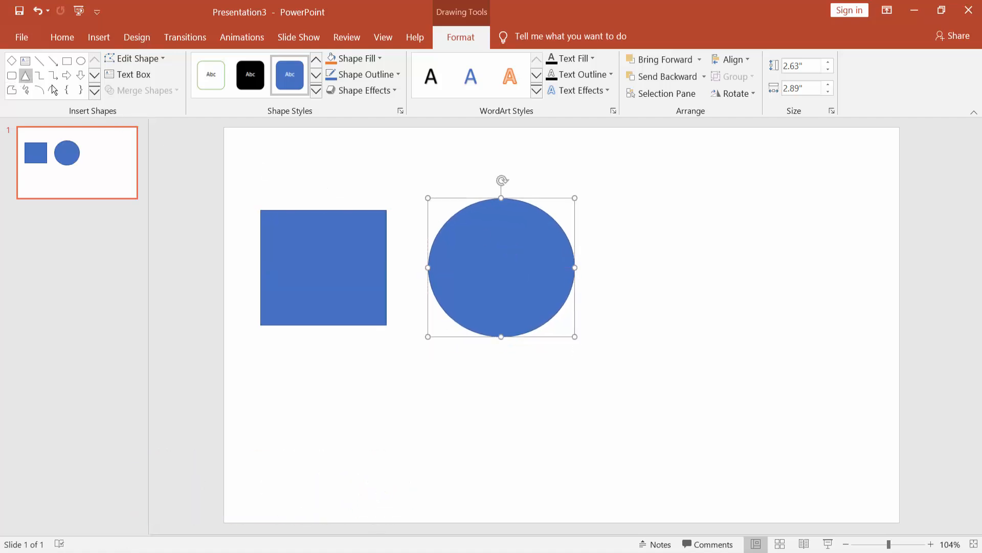
pyautogui.click(95, 92)
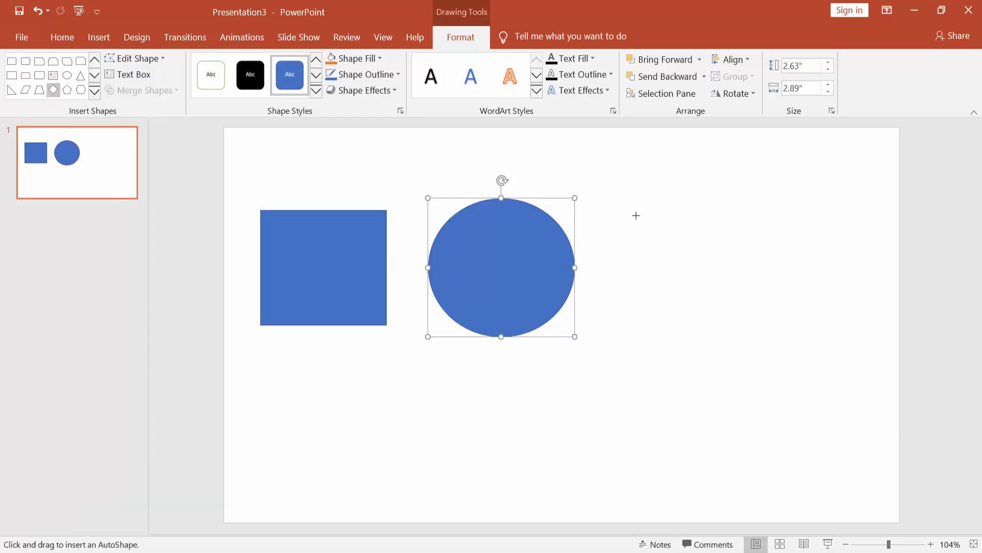
pyautogui.moveTo(636, 215); pyautogui.dragTo(793, 359)
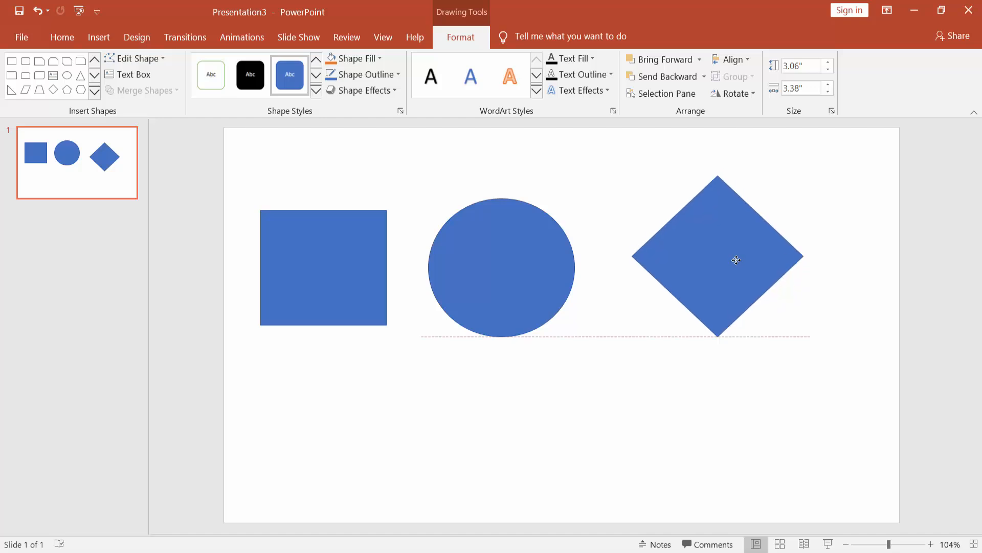
pyautogui.click(718, 259)
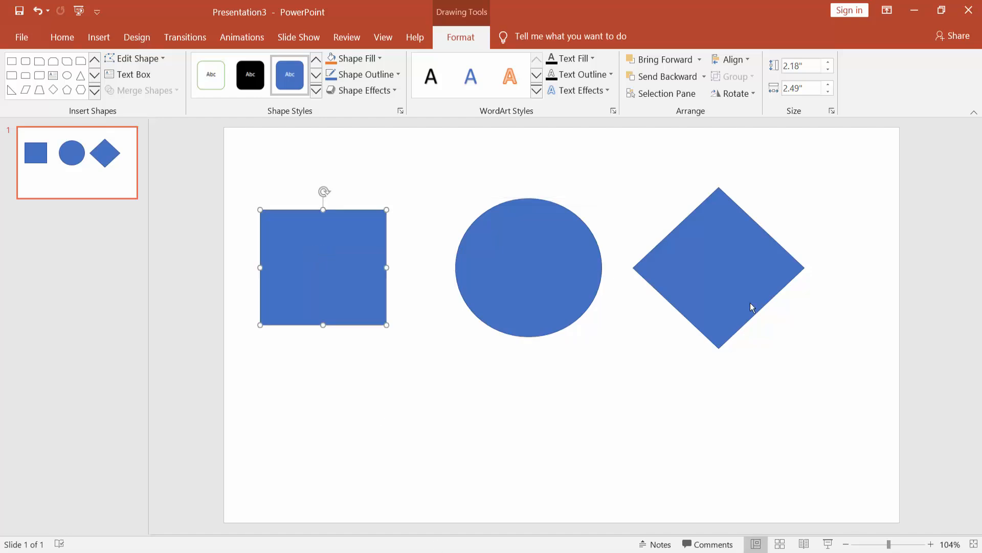
pyautogui.moveTo(395, 125)
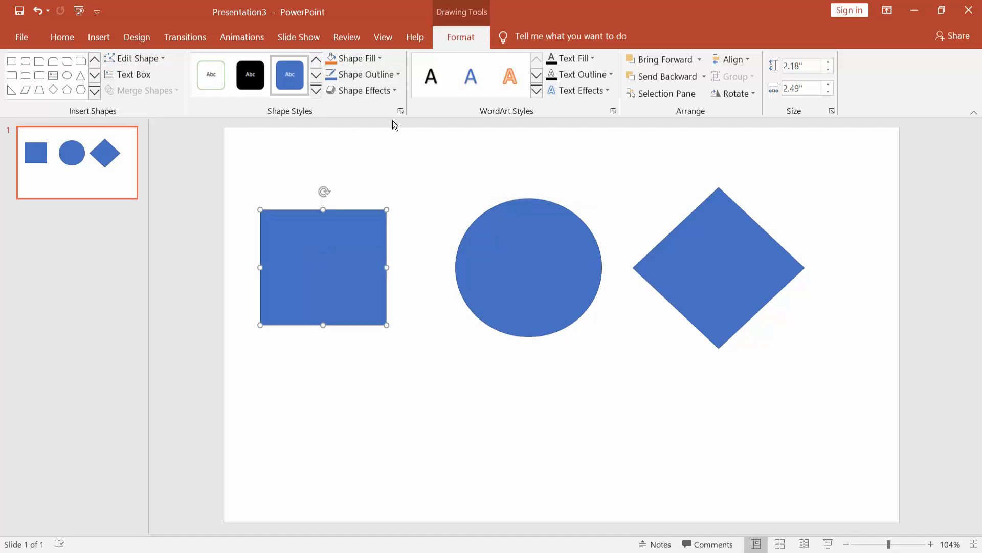
pyautogui.moveTo(400, 112)
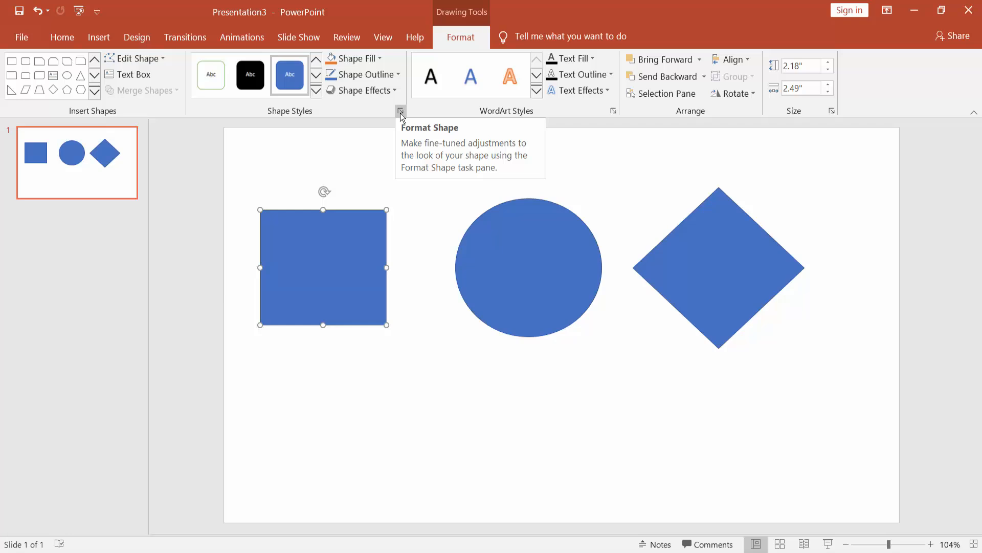
# Set the square's fill transparency to 50% in the Format Shape pane.
pyautogui.click(400, 112)
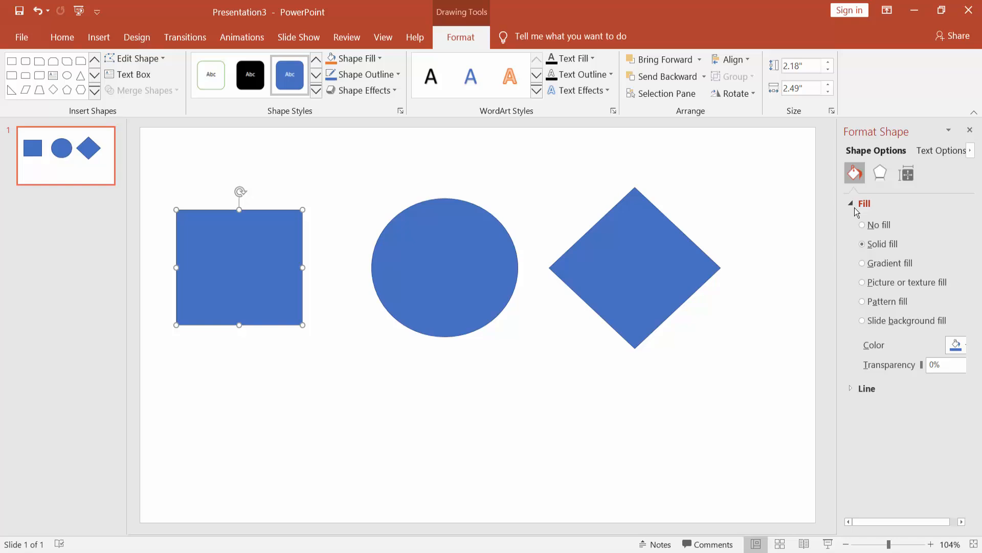
pyautogui.click(853, 202)
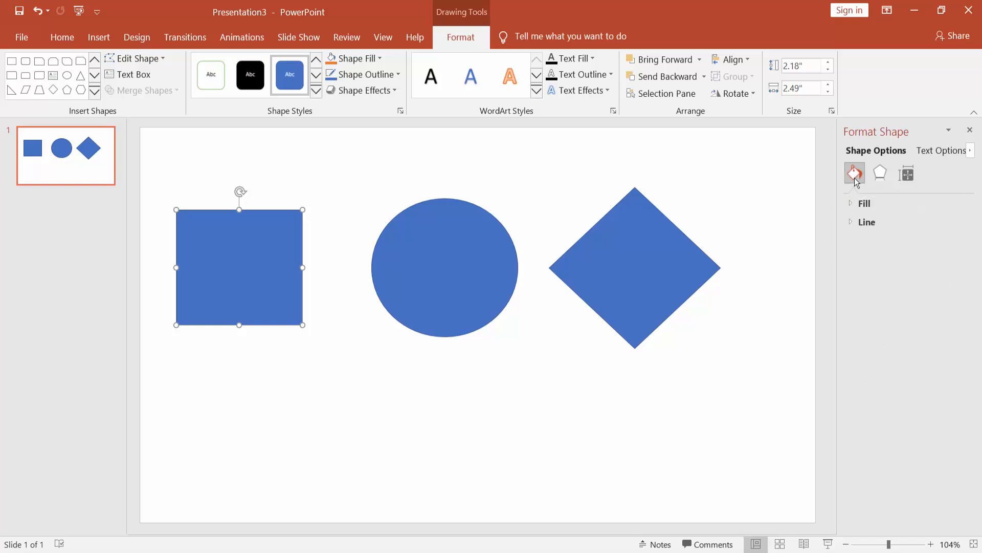
pyautogui.click(859, 202)
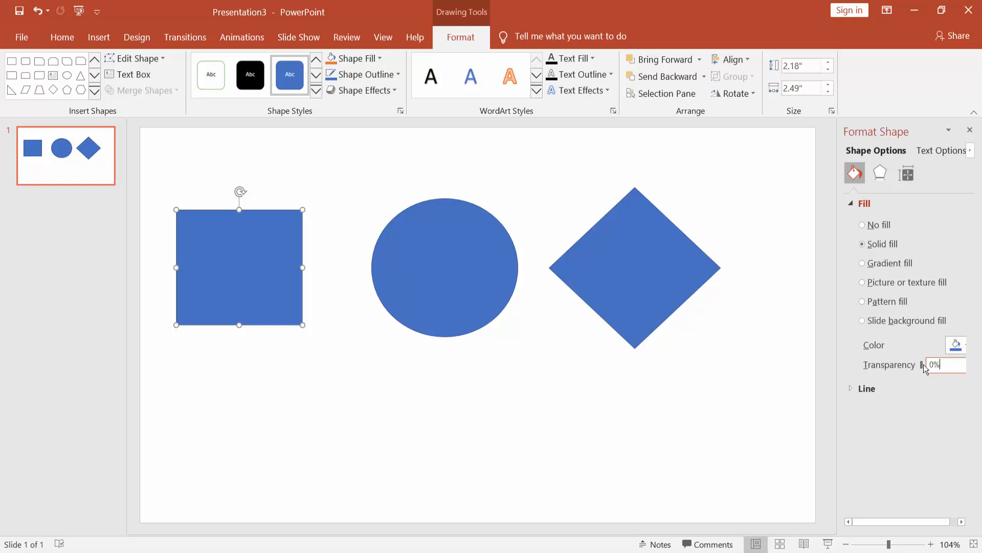
pyautogui.tripleClick(935, 364)
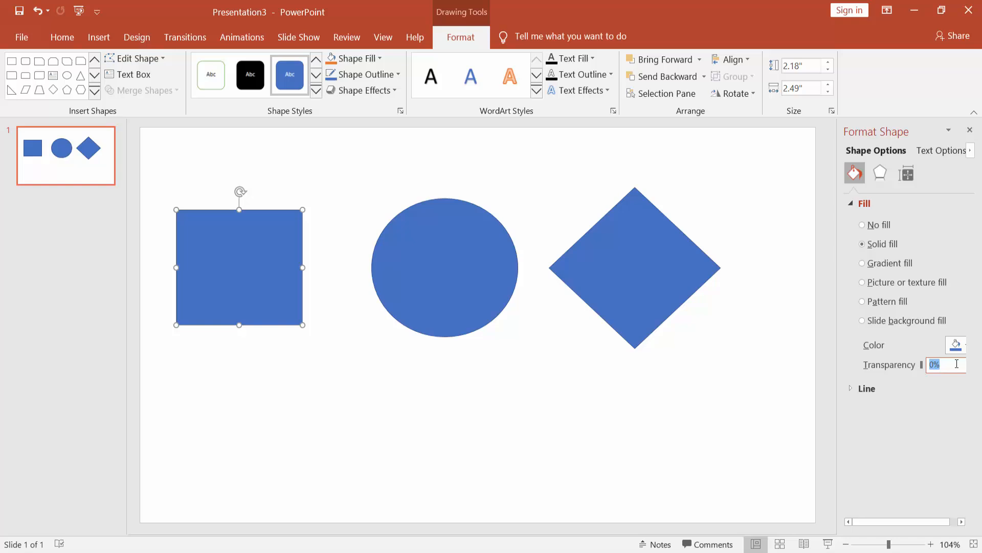
pyautogui.write('5')
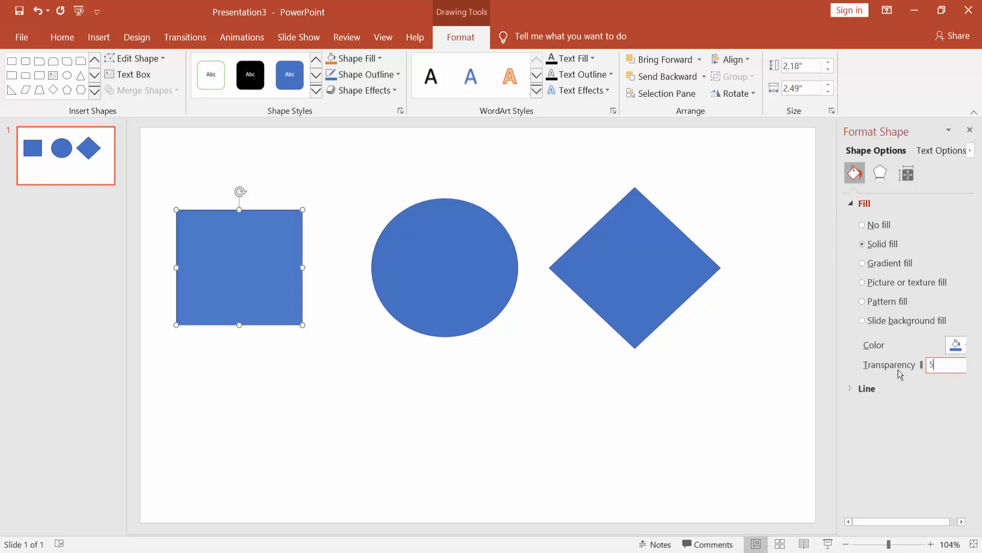
pyautogui.write('50%')
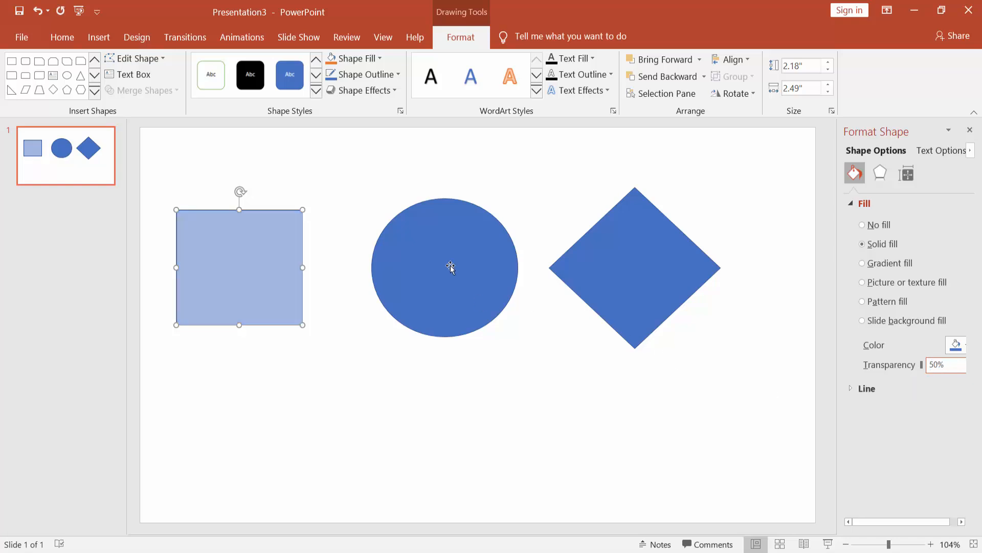
# Set the diamond's fill transparency to 20% and the circle's to 40%.
pyautogui.click(446, 267)
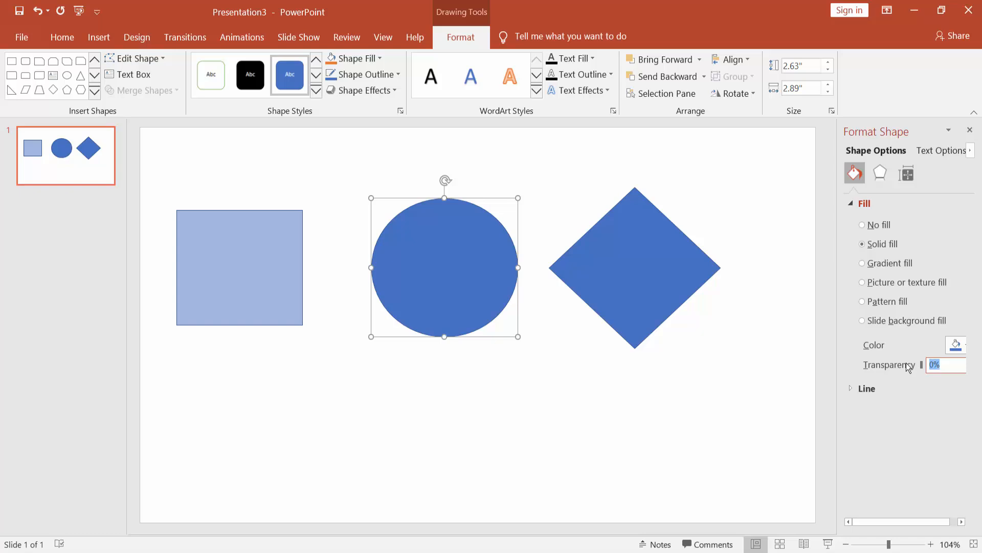
pyautogui.write('80%')
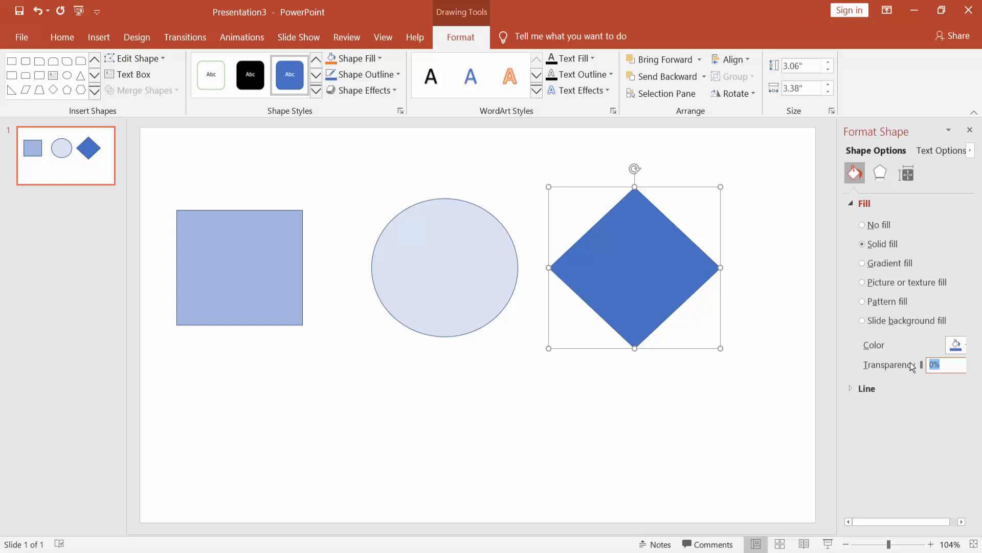
pyautogui.write('20%')
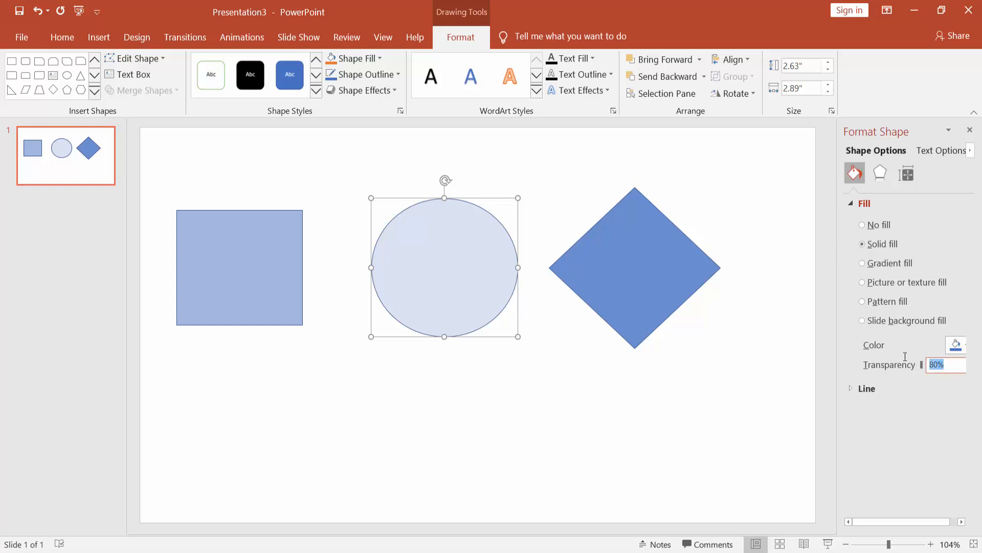
pyautogui.write('40%')
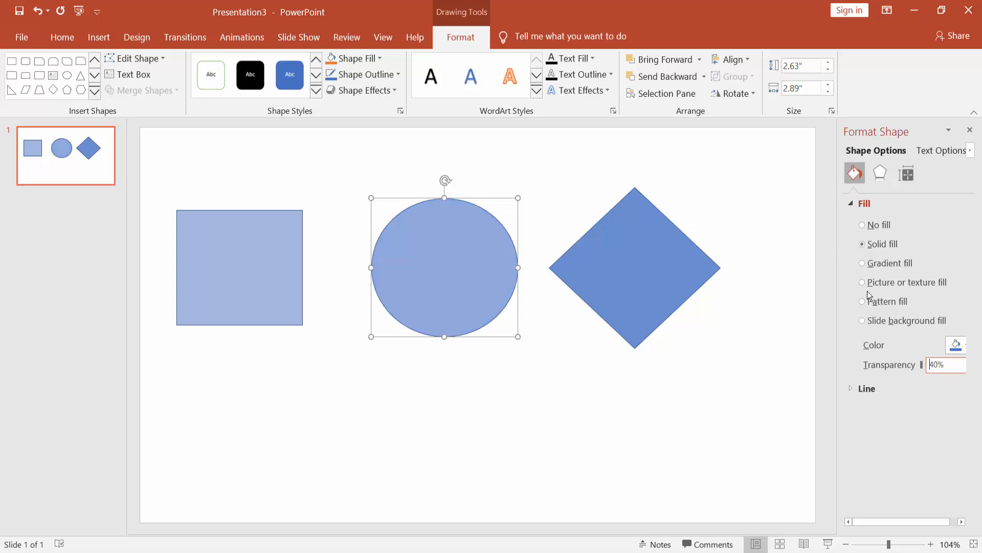
# Fill the diamond red, the circle green and the square purple from Standard Colors.
pyautogui.click(635, 267)
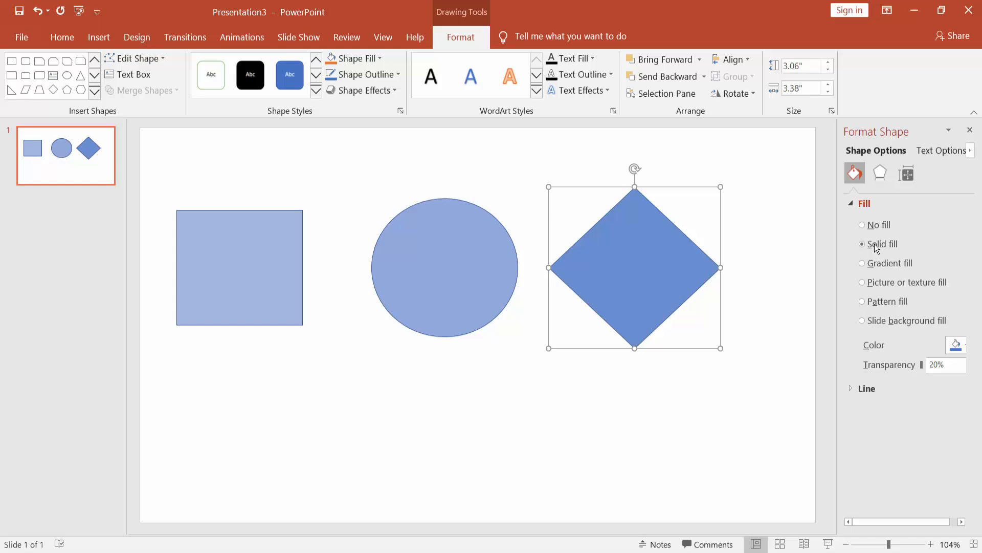
pyautogui.moveTo(908, 244)
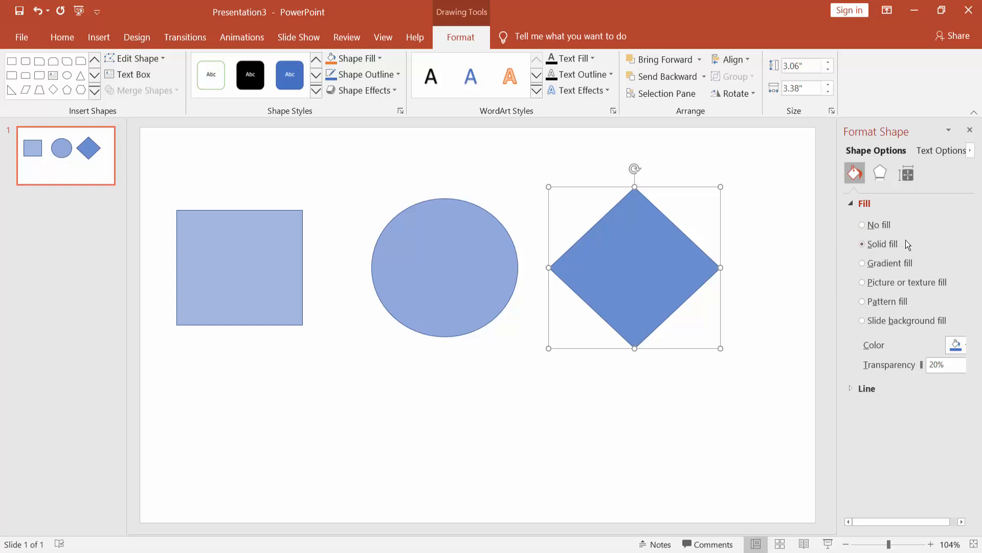
pyautogui.click(964, 345)
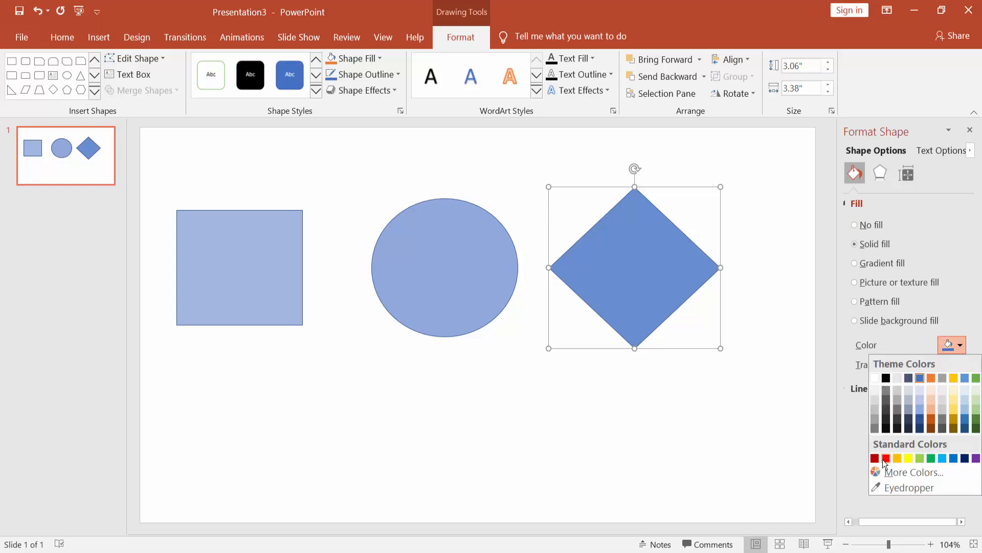
pyautogui.click(875, 458)
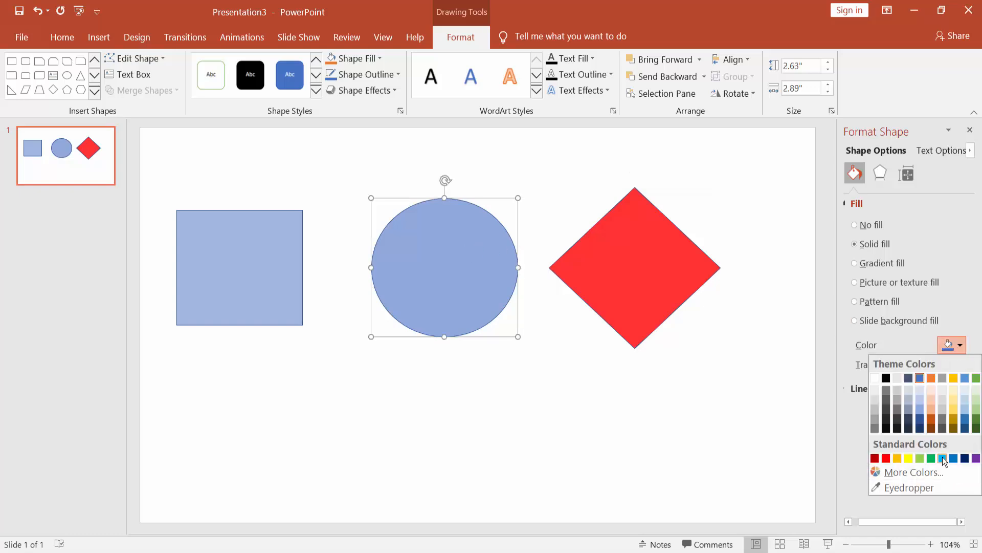
pyautogui.click(920, 457)
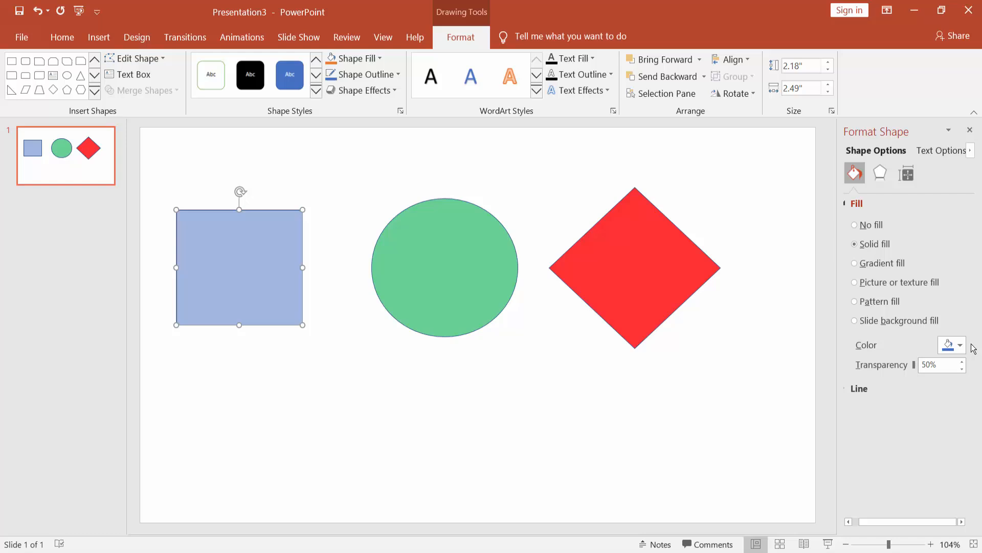
pyautogui.click(961, 344)
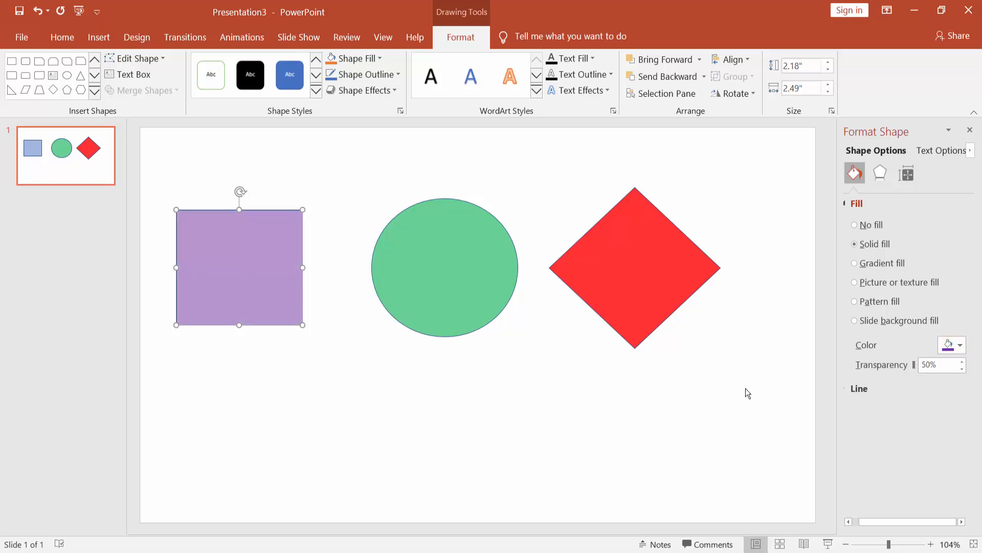
pyautogui.click(633, 267)
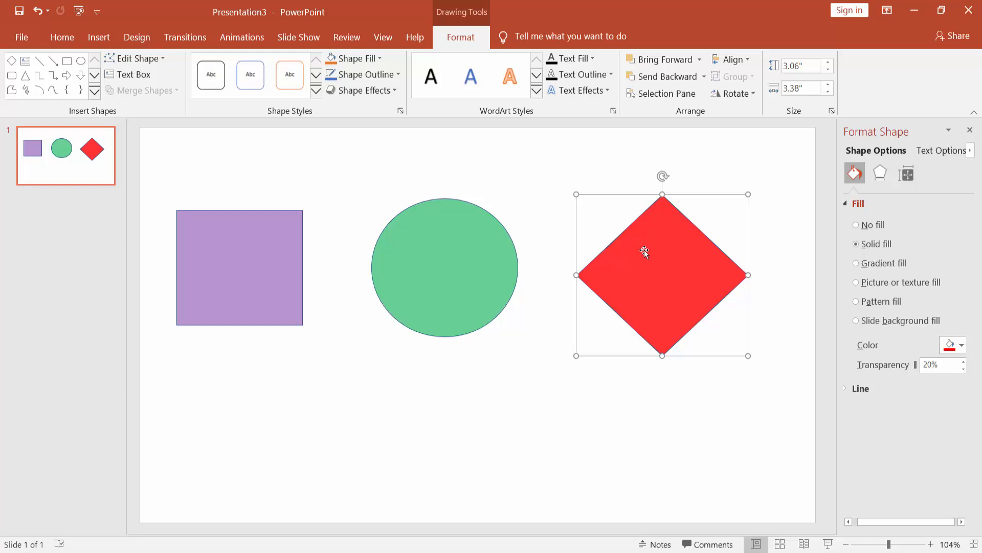
pyautogui.click(98, 36)
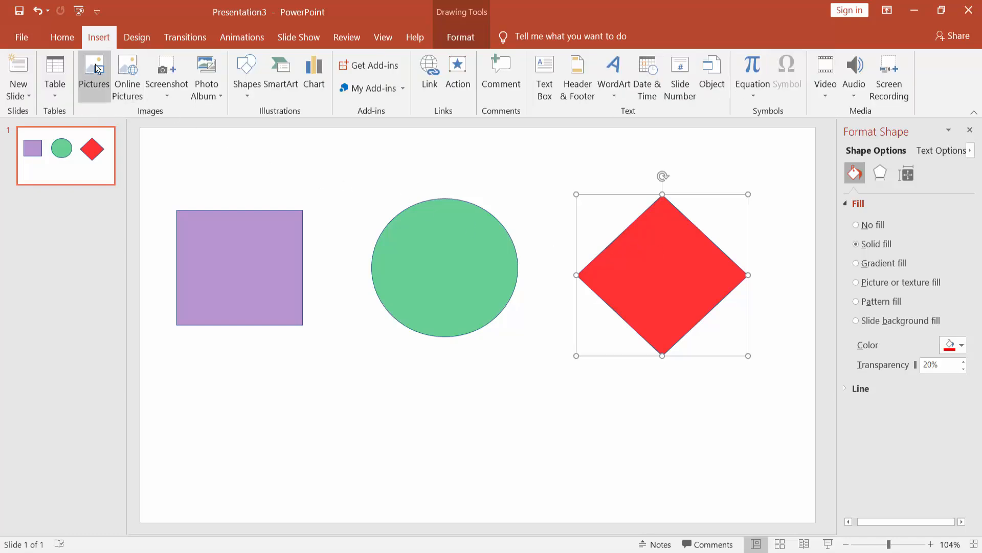
# Insert the grassy field photo and send it to the back behind all three shapes.
pyautogui.click(93, 69)
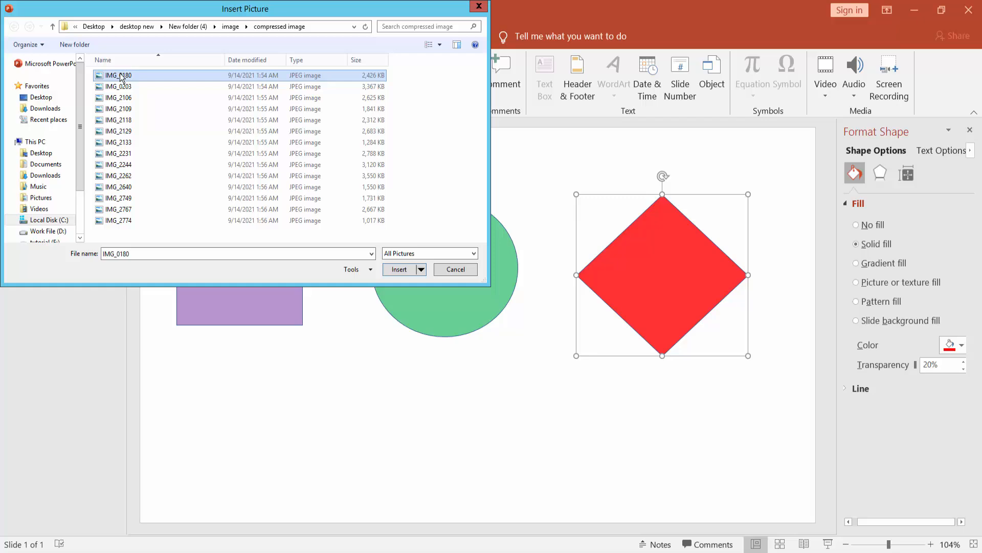
pyautogui.click(398, 269)
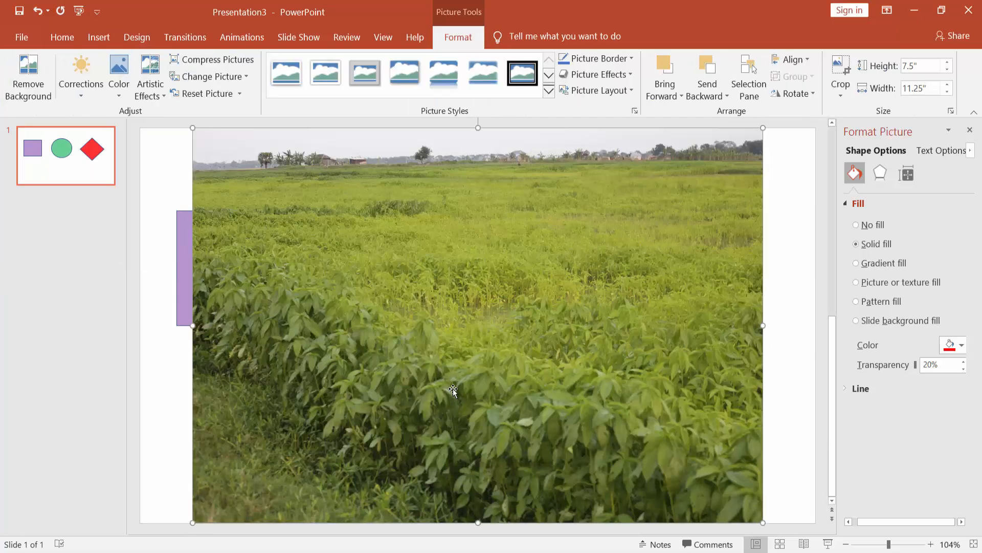
pyautogui.rightClick(453, 390)
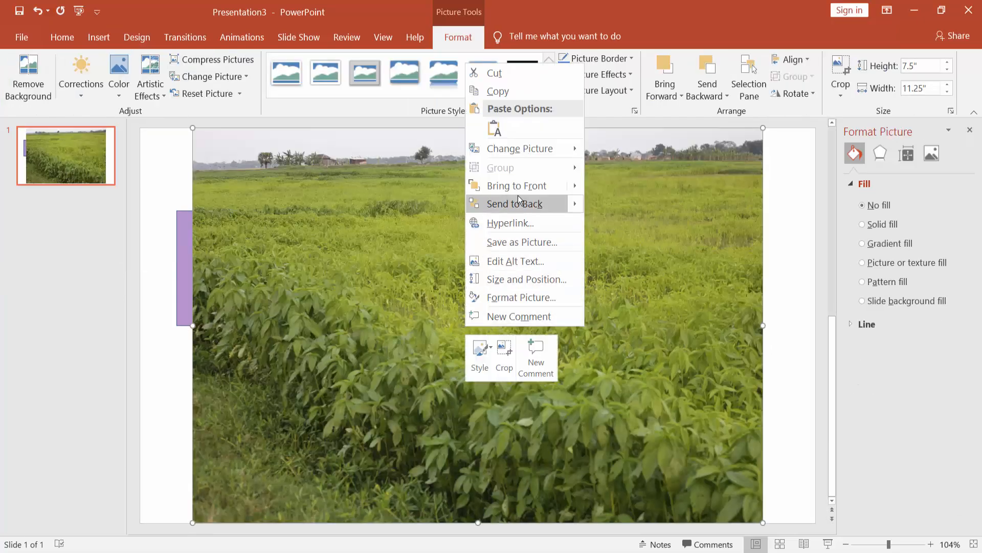
pyautogui.moveTo(513, 203)
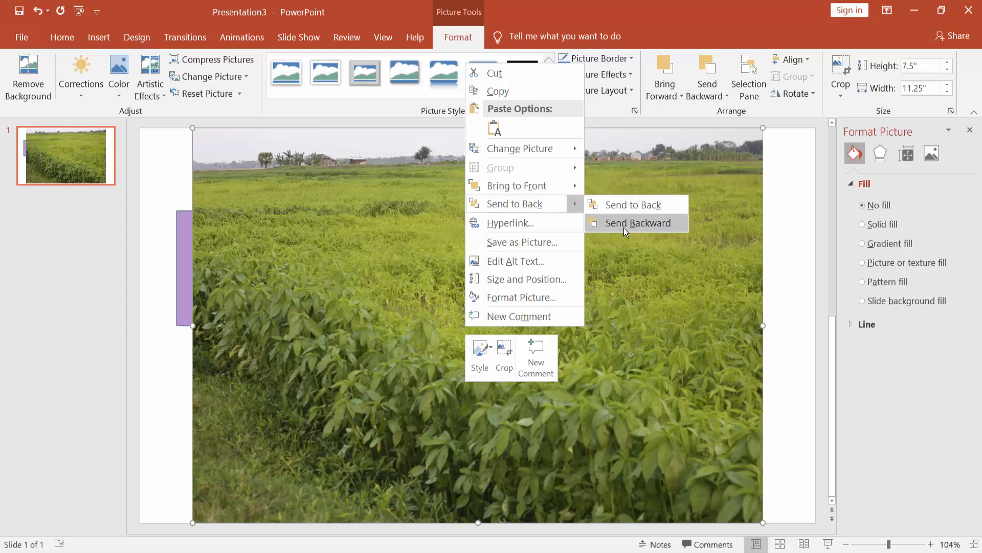
pyautogui.click(641, 223)
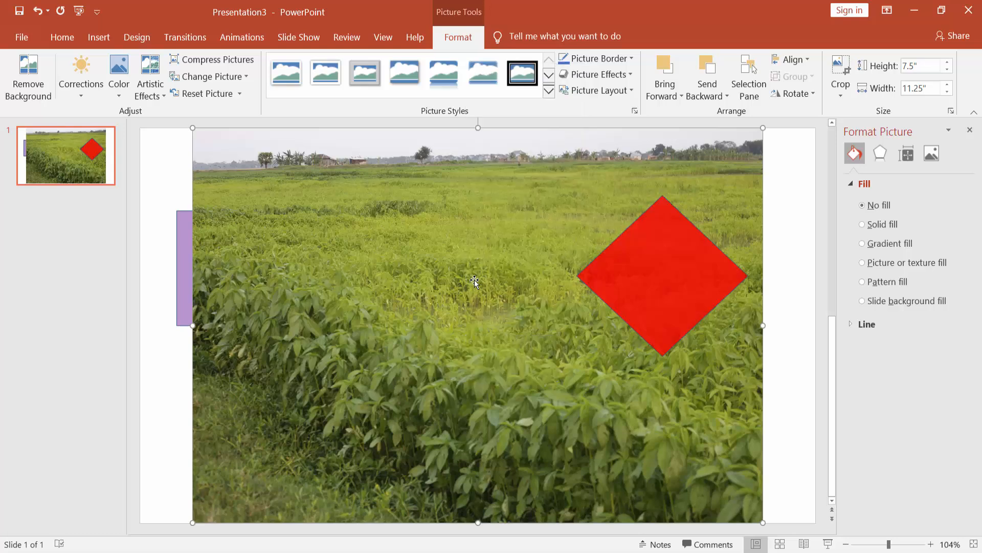
pyautogui.rightClick(474, 281)
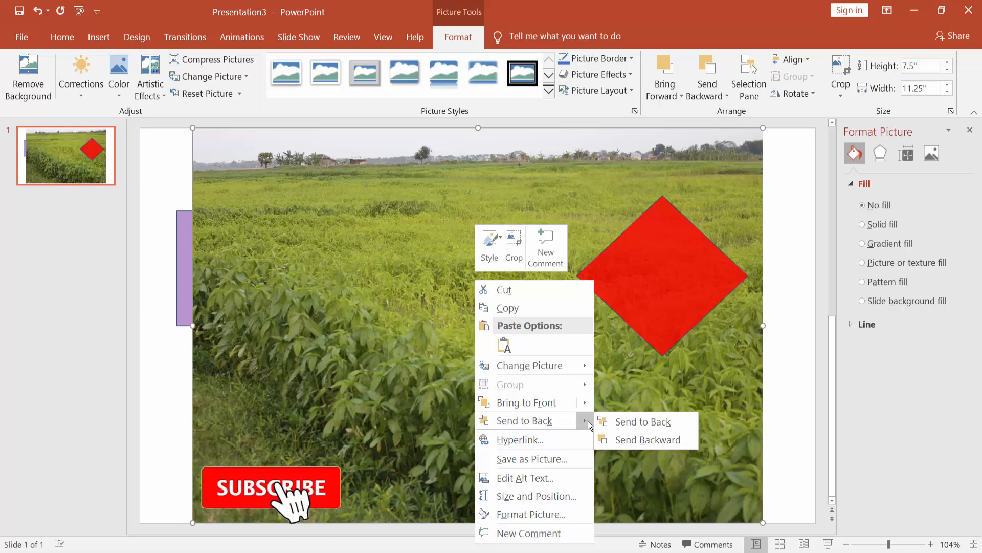
pyautogui.click(642, 421)
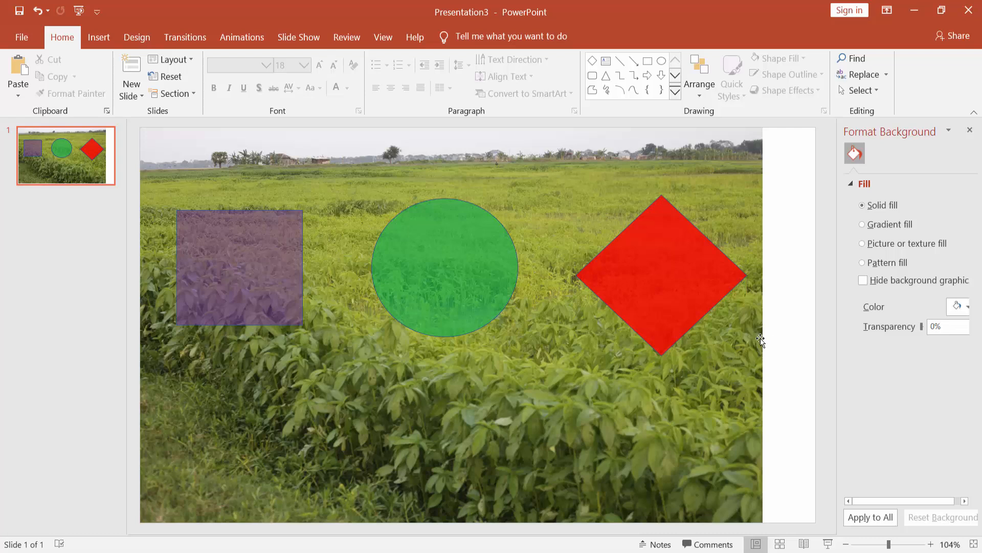
# Start re-entering the red diamond's transparency, typing 6 over the old 20%.
pyautogui.click(659, 269)
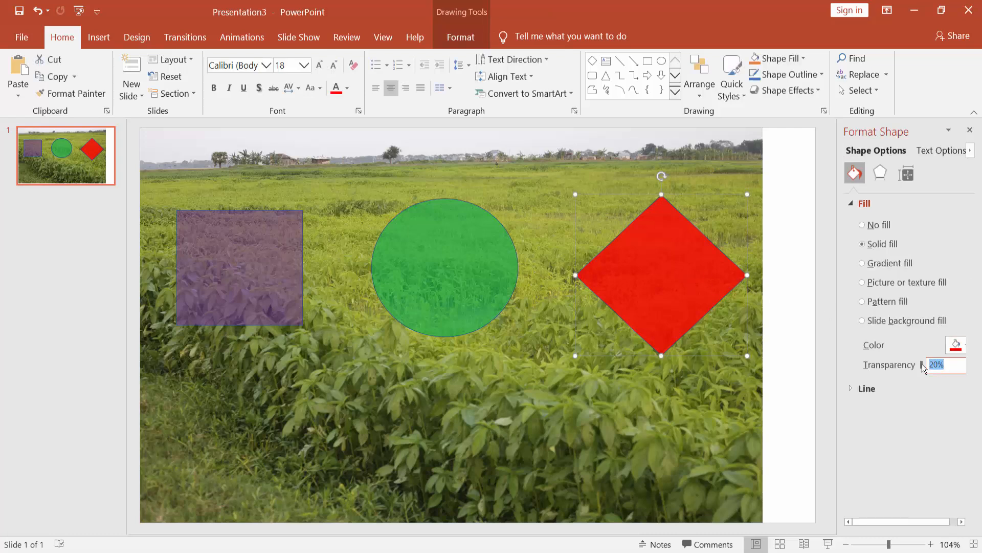
pyautogui.write('6')
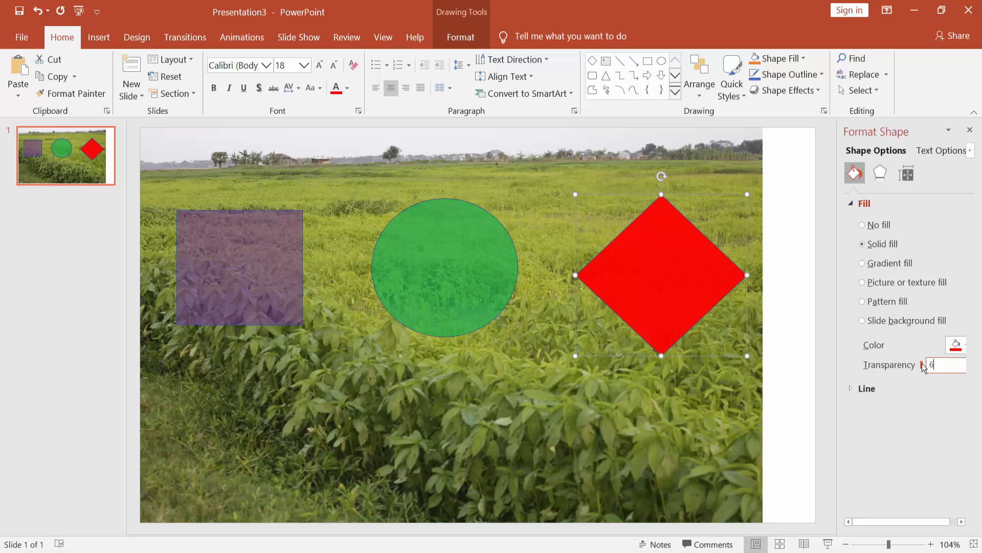